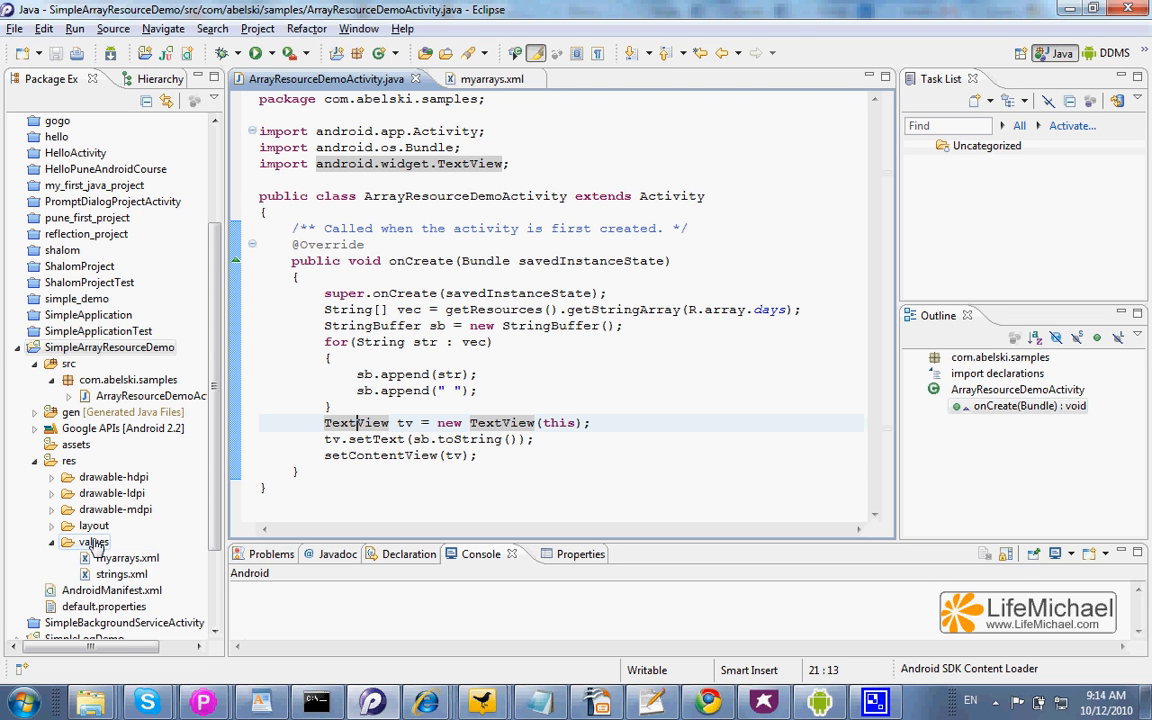
{"action": "mouse_move", "coordinate": [126, 561]}
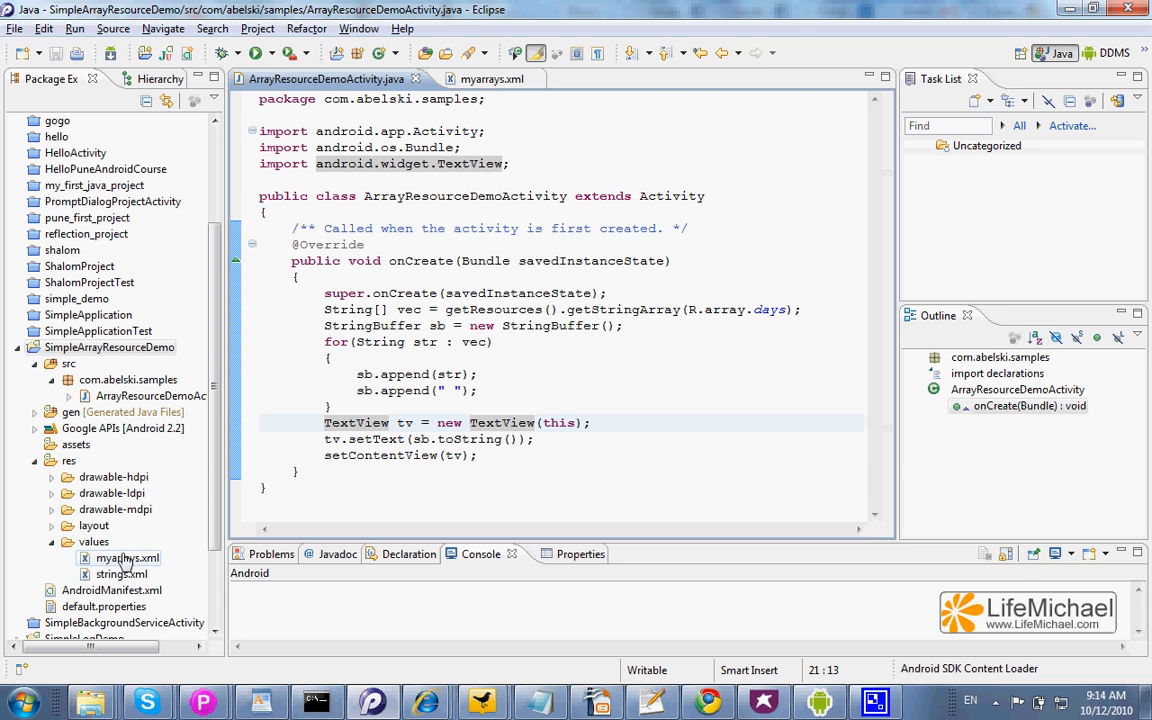
- Review the string arrays in myarrays.xml, including the days array block
{"action": "left_click", "coordinate": [126, 558]}
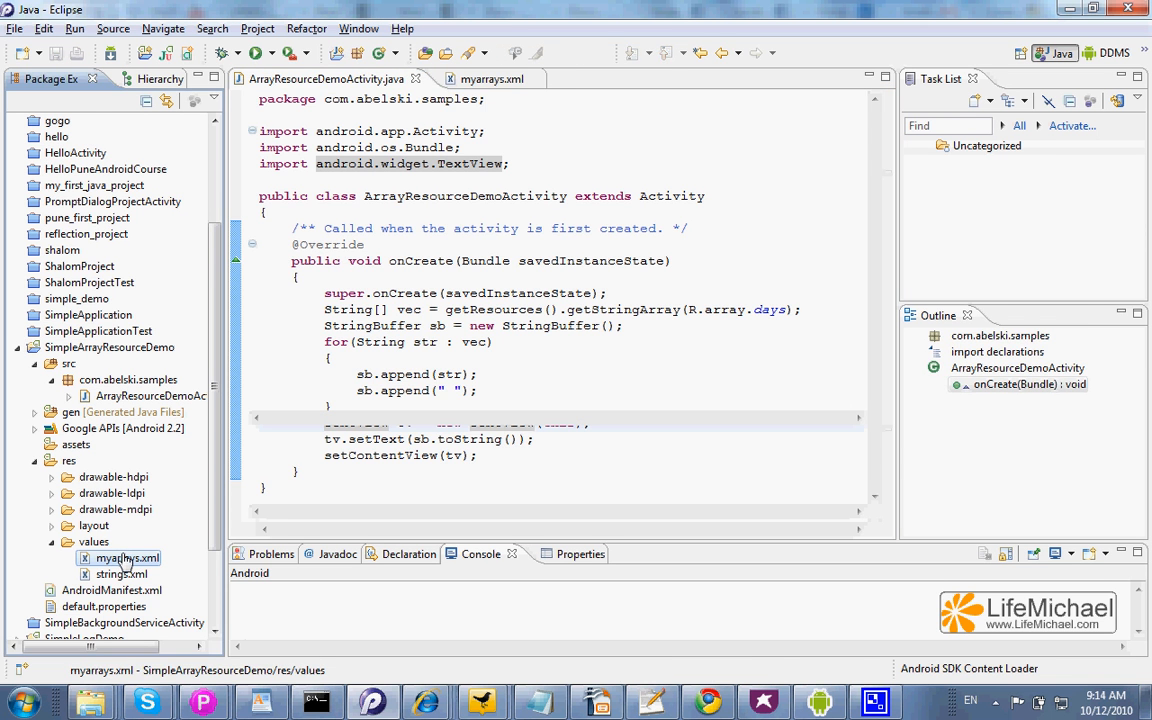
{"action": "left_click", "coordinate": [490, 79]}
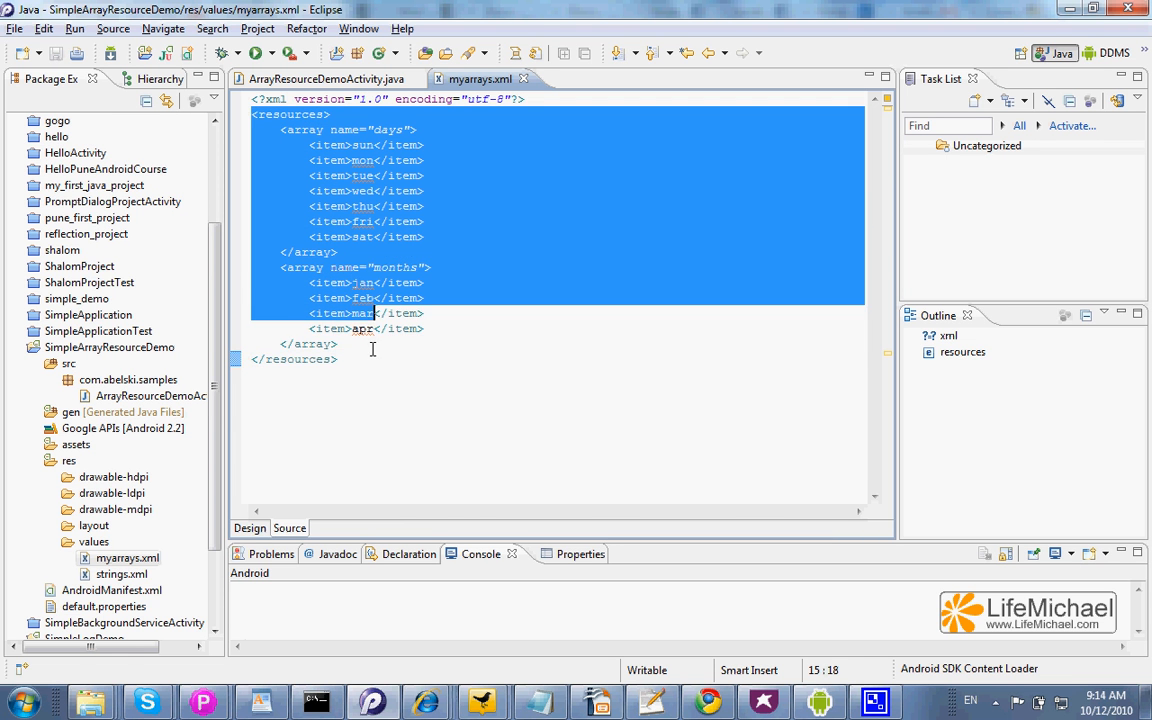
{"action": "left_click", "coordinate": [378, 393]}
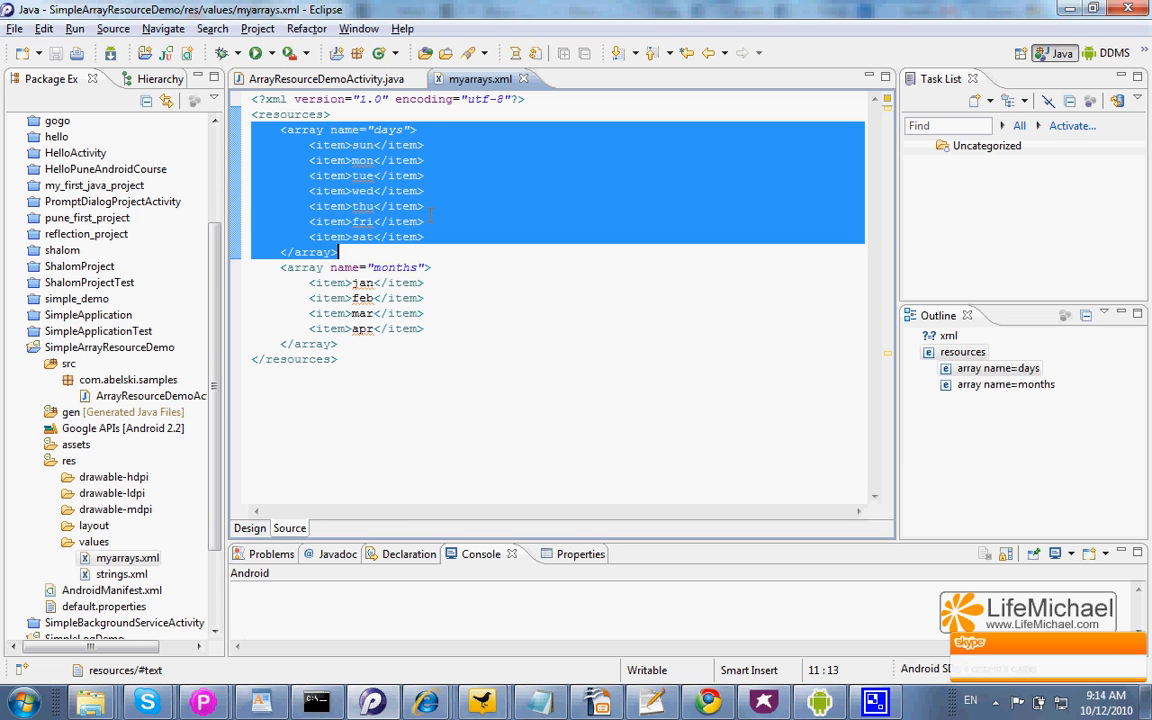
{"action": "left_click", "coordinate": [380, 190]}
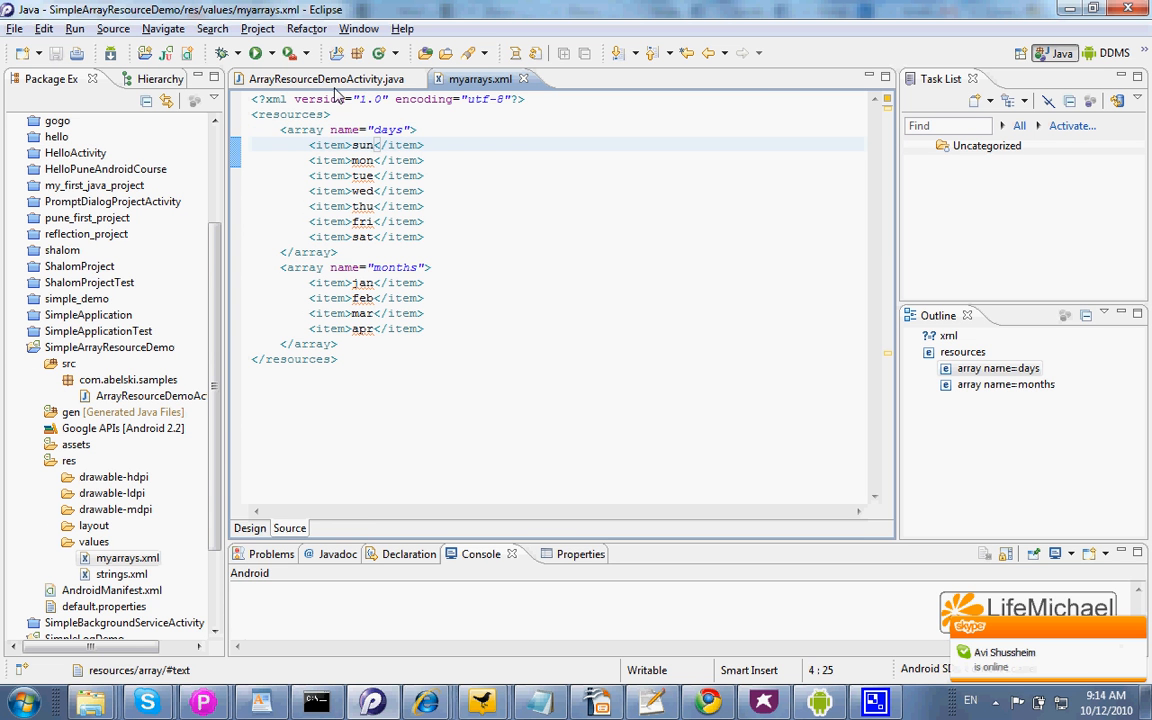
- Highlight the getResources().getStringArray(R.array.days) call in the activity source
{"action": "left_click", "coordinate": [320, 79]}
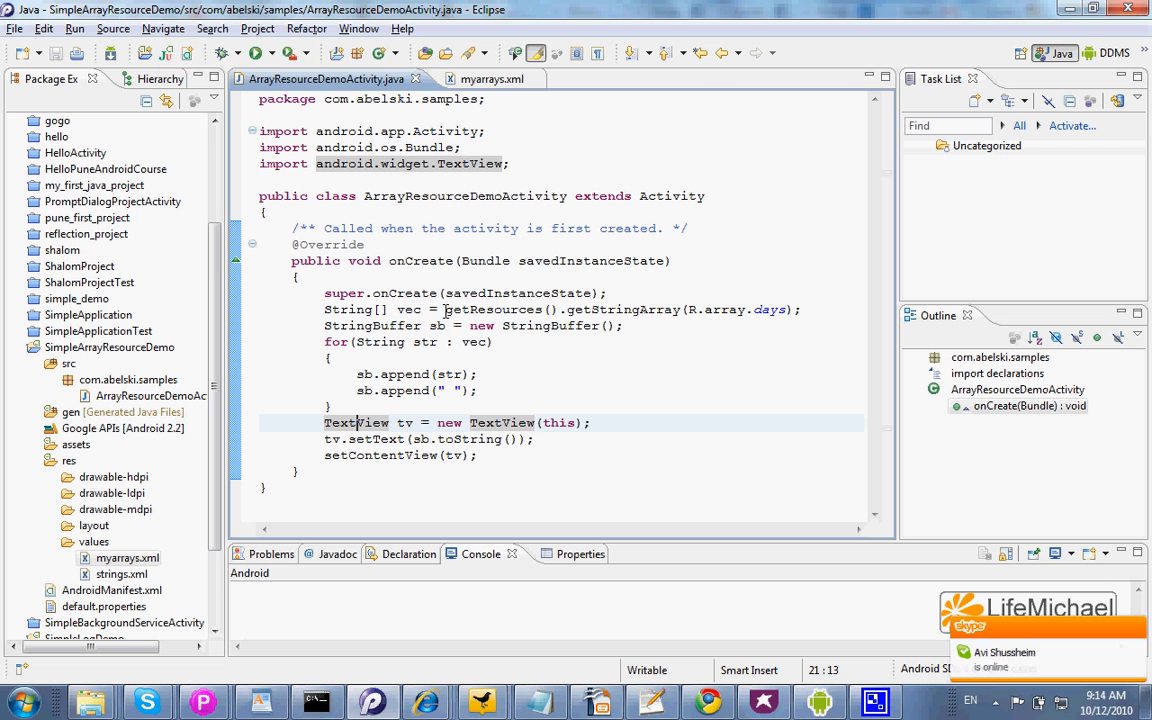
{"action": "double_click", "coordinate": [487, 309]}
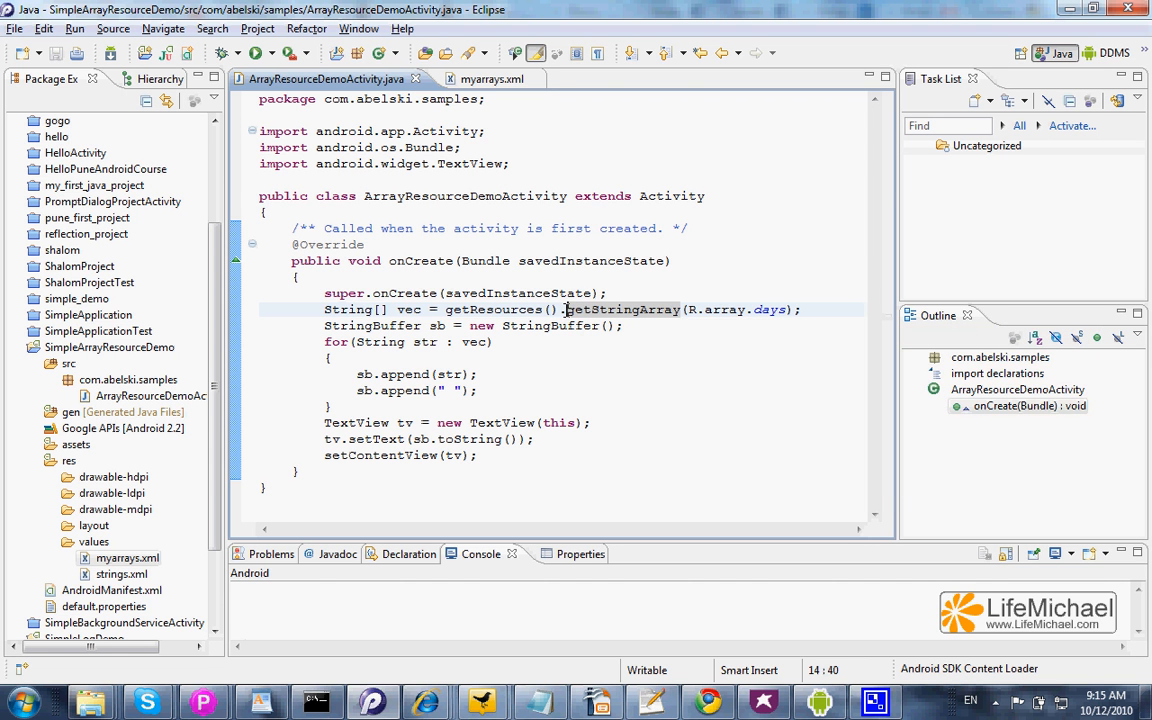
{"action": "double_click", "coordinate": [621, 309]}
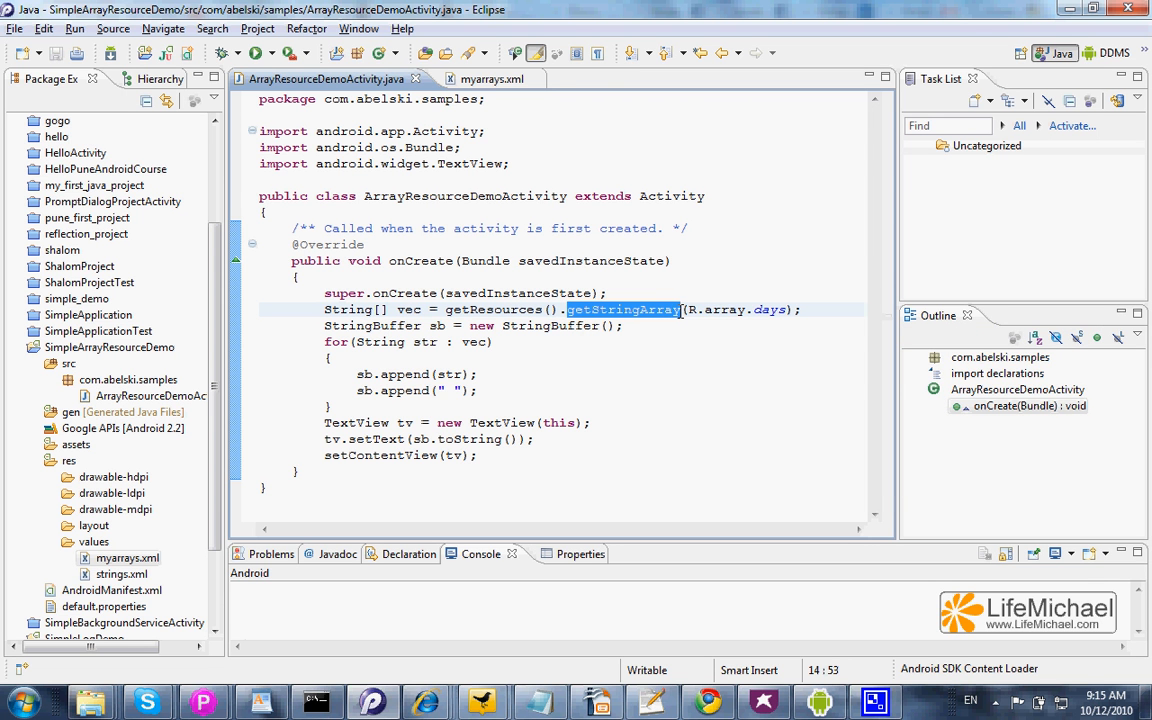
{"action": "left_click", "coordinate": [788, 309]}
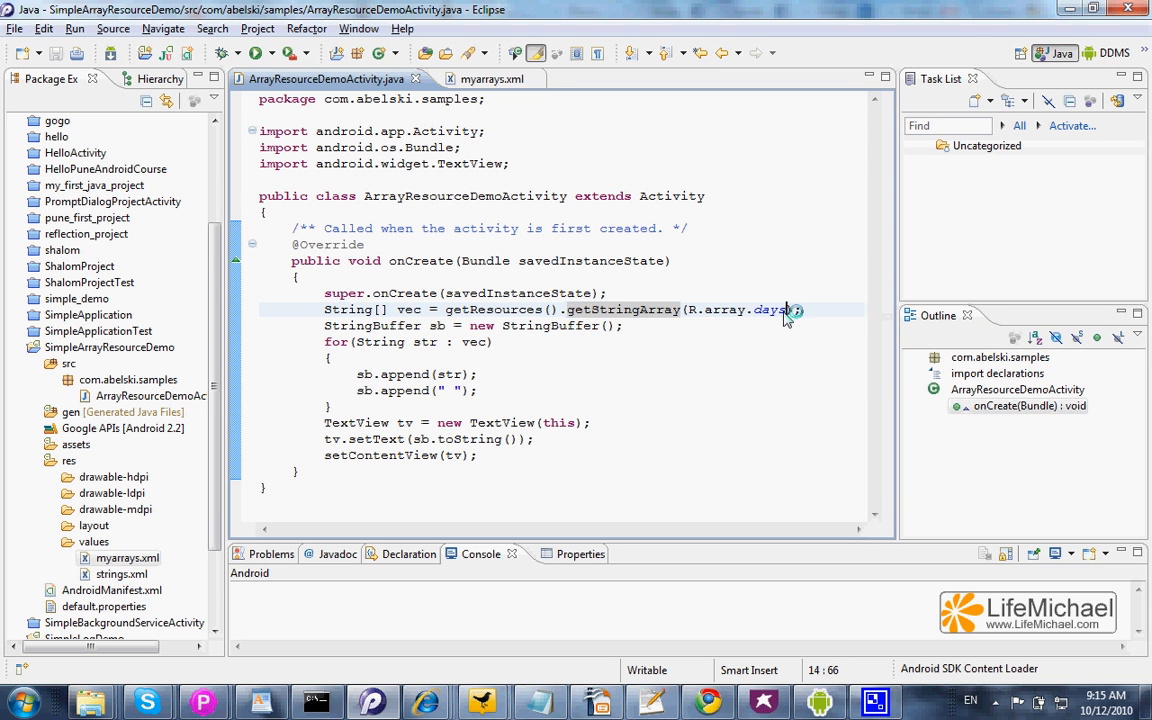
{"action": "double_click", "coordinate": [768, 309]}
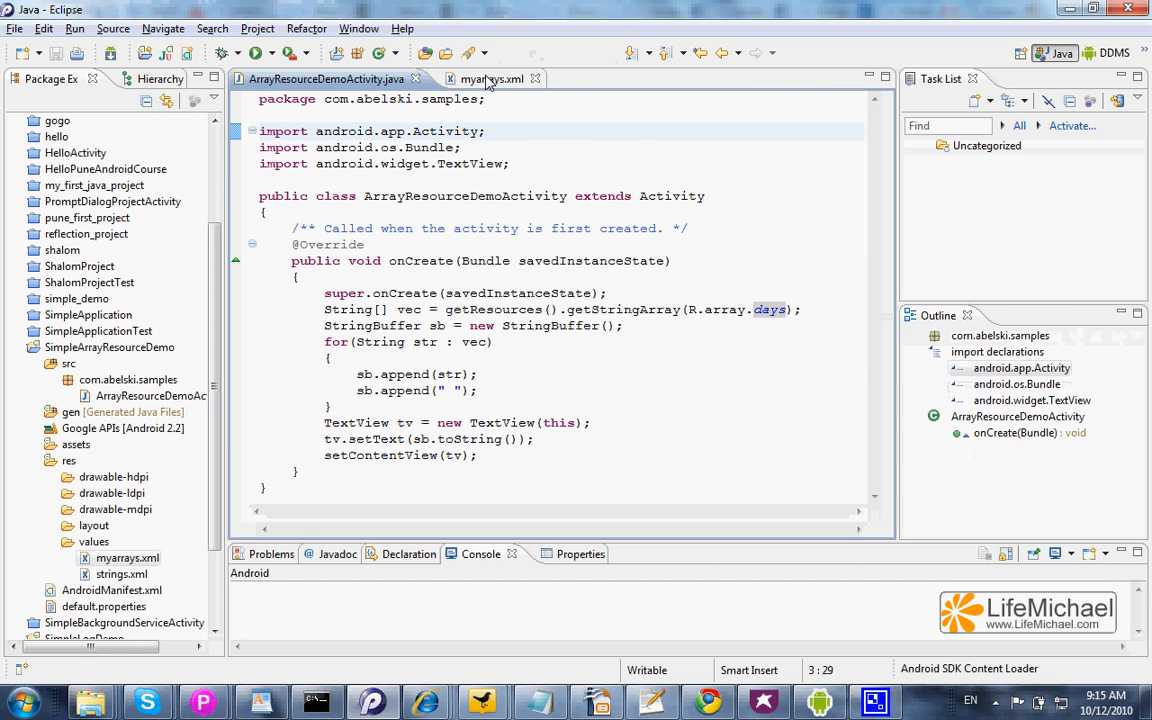
- Expand the gen folder and open the generated R.java
{"action": "left_click", "coordinate": [490, 79]}
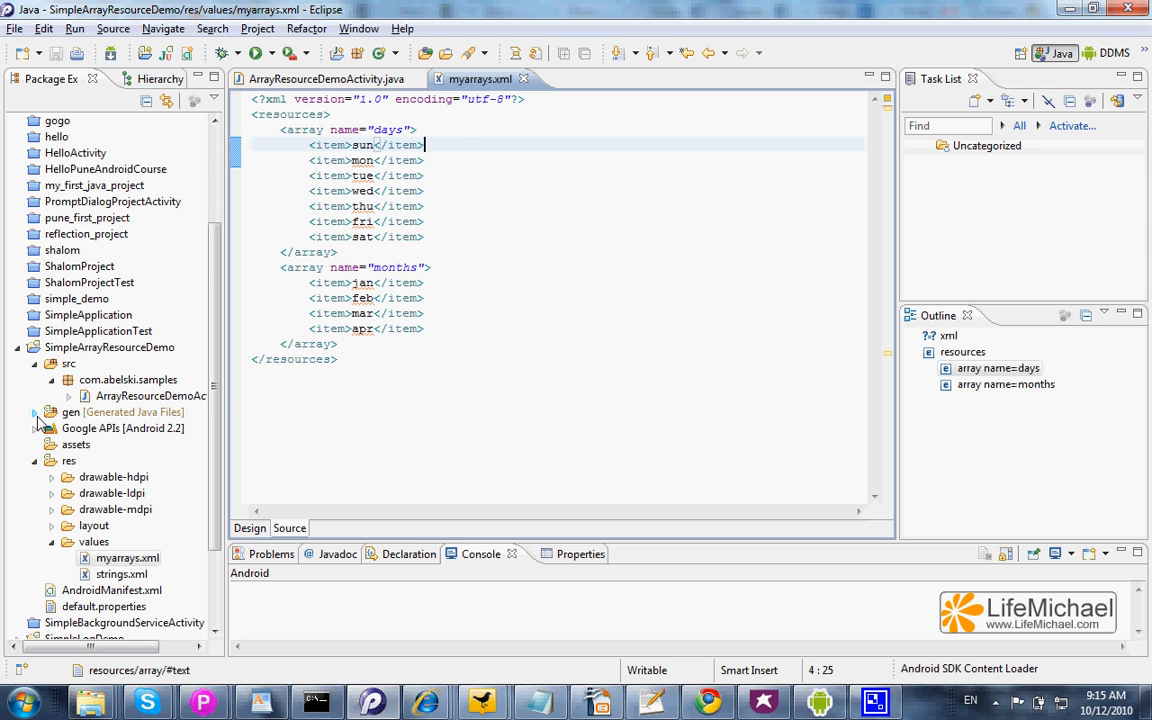
{"action": "left_click", "coordinate": [34, 412]}
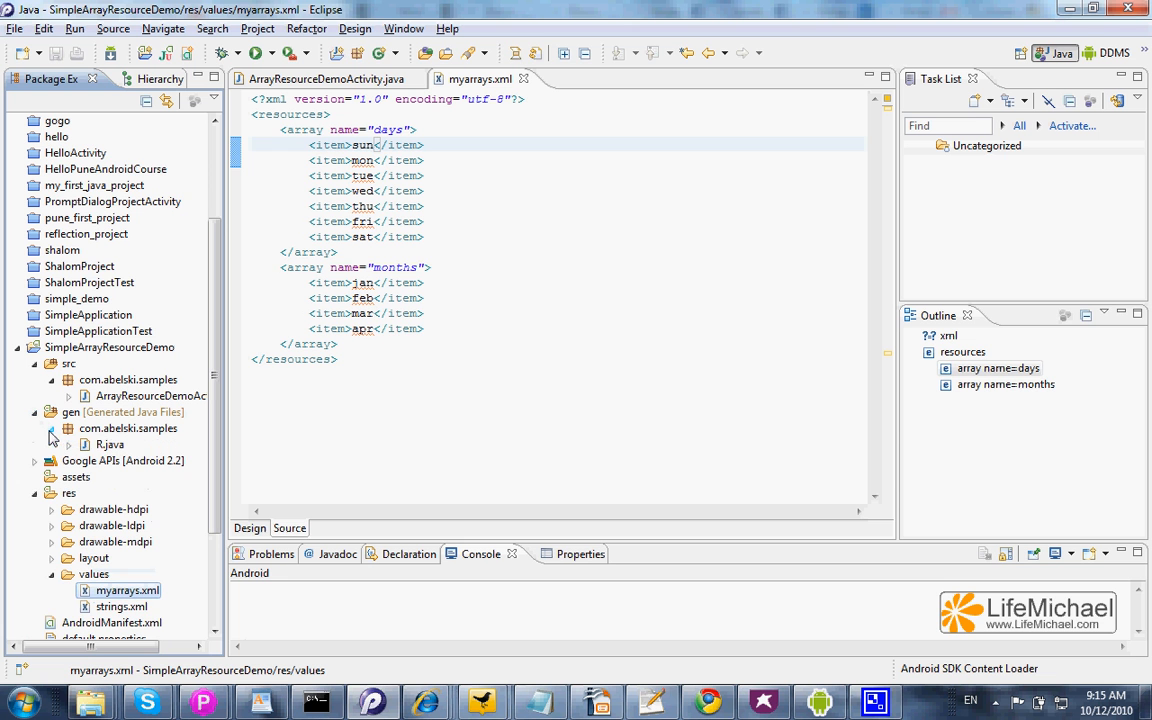
{"action": "left_click", "coordinate": [110, 444]}
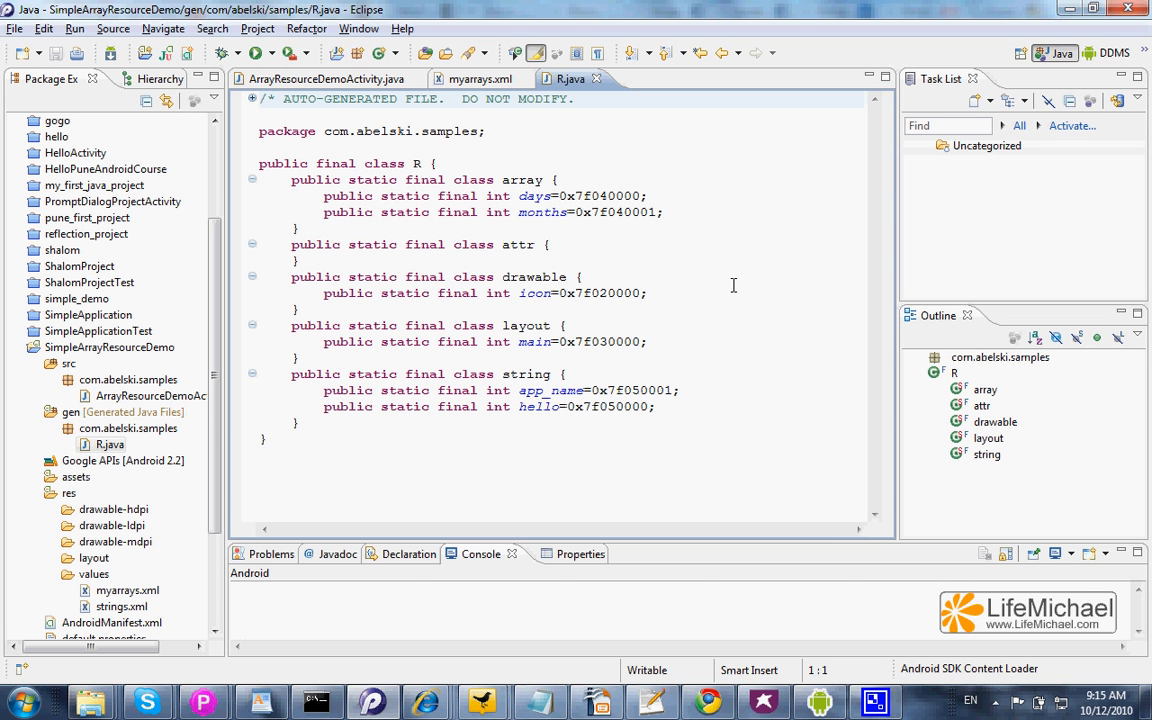
{"action": "mouse_move", "coordinate": [507, 117]}
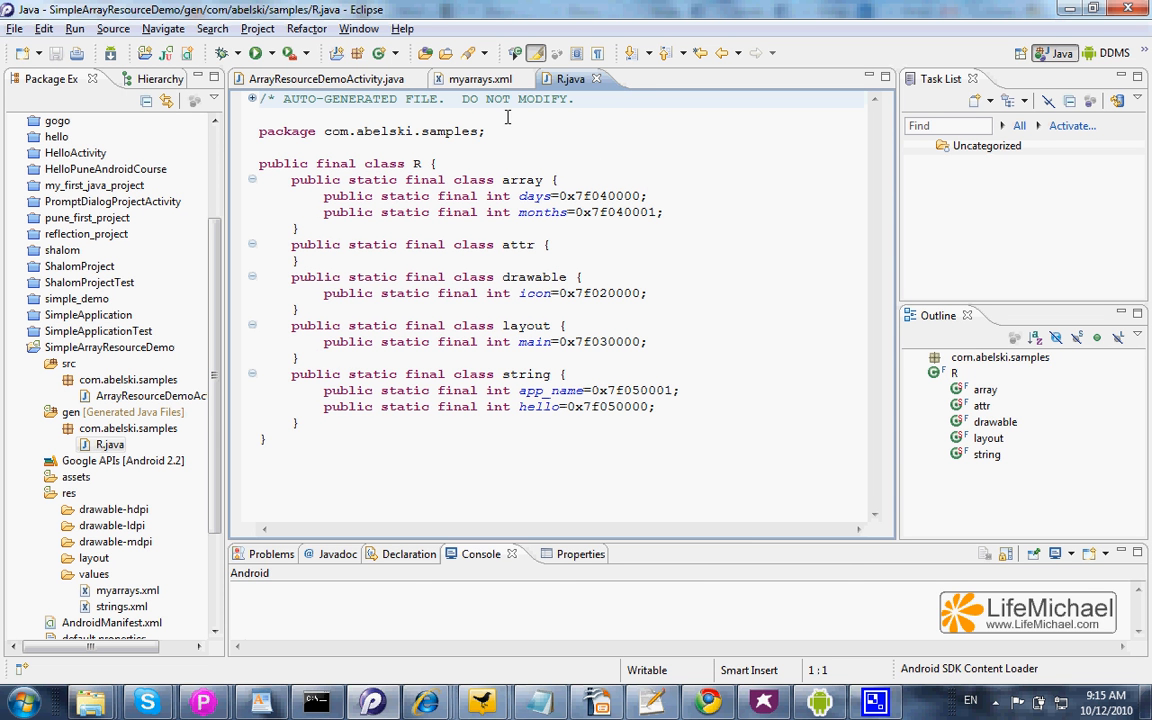
{"action": "mouse_move", "coordinate": [450, 324]}
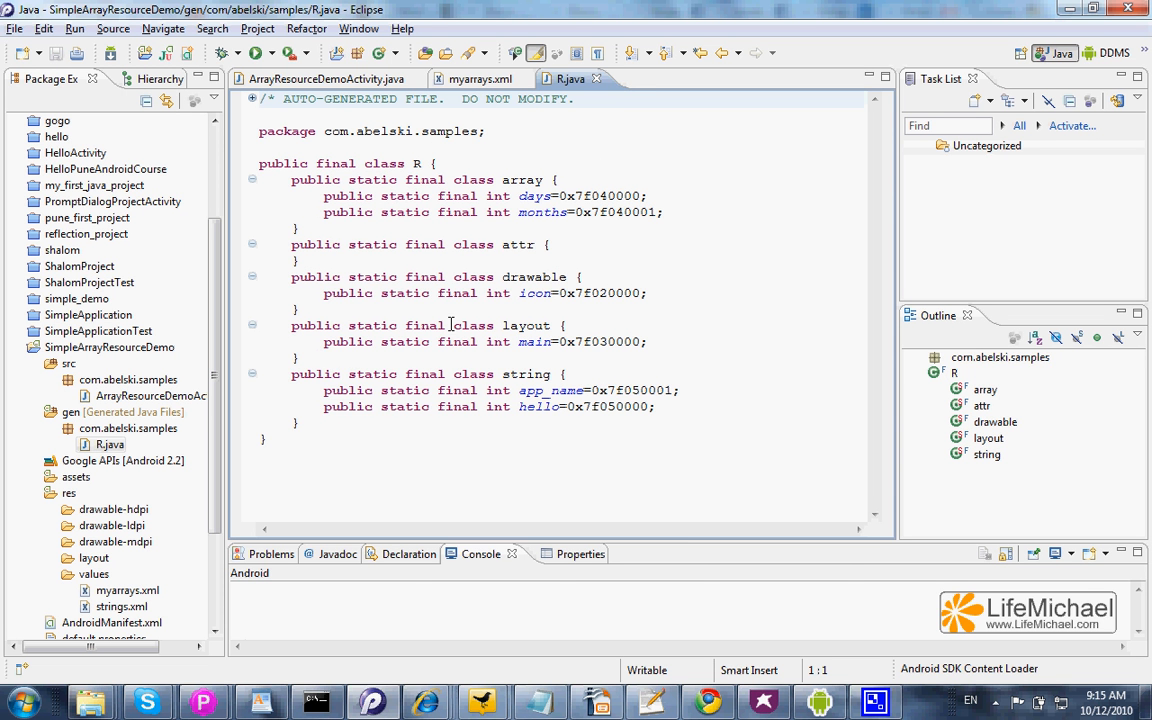
- Examine the days and months constants of R.array, then return to ArrayResourceDemoActivity.java
{"action": "left_click", "coordinate": [480, 79]}
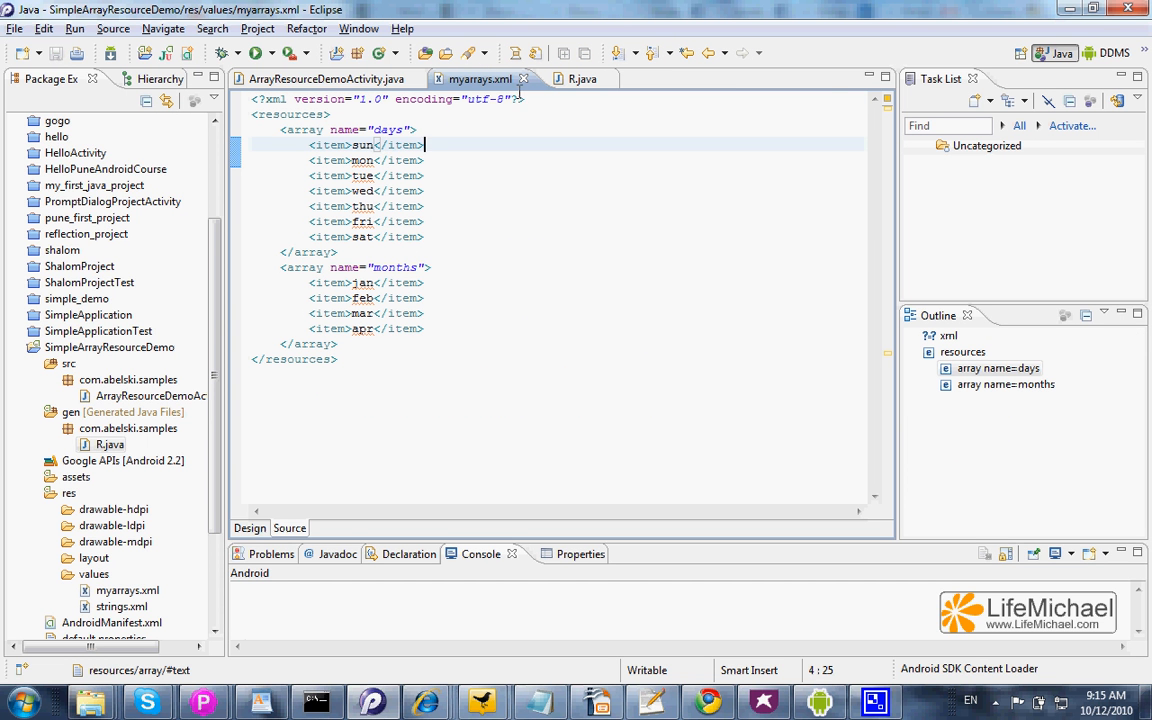
{"action": "mouse_move", "coordinate": [567, 92]}
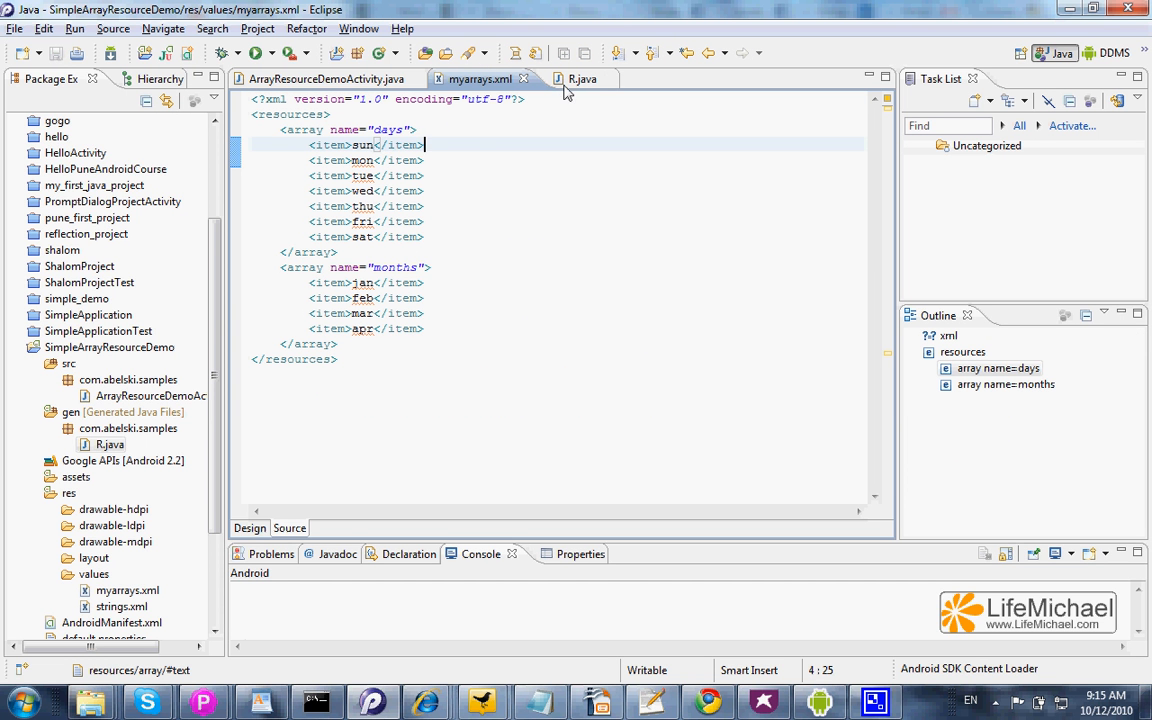
{"action": "left_click", "coordinate": [570, 79]}
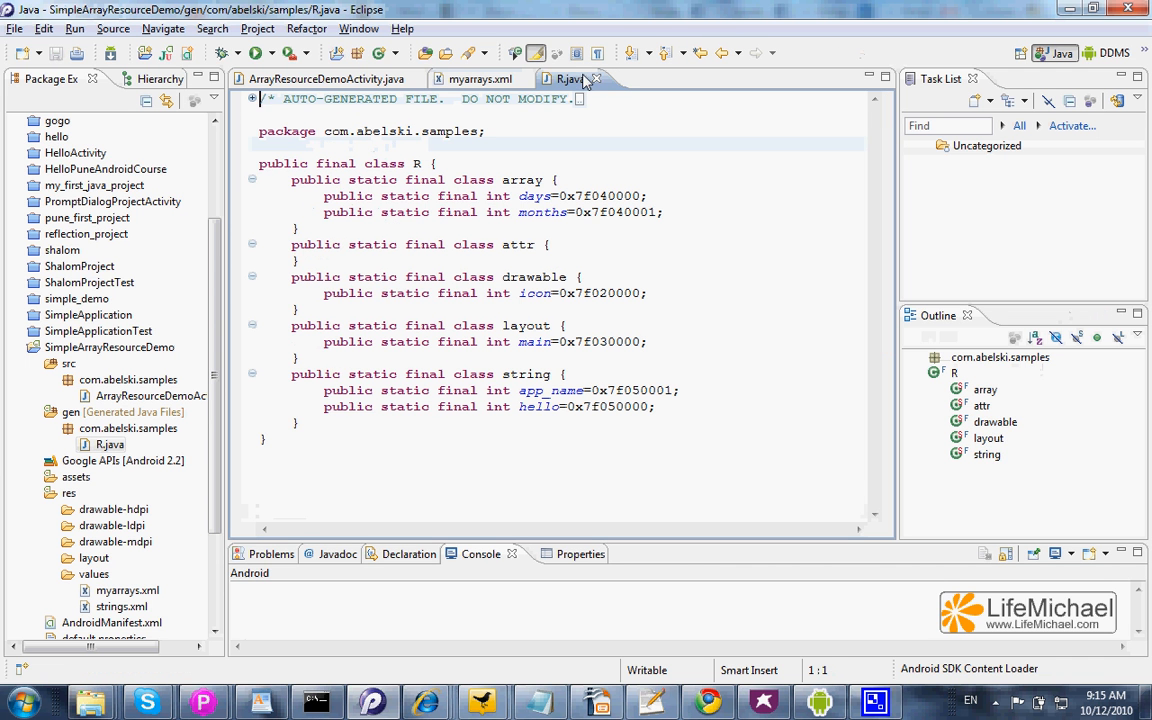
{"action": "double_click", "coordinate": [533, 195]}
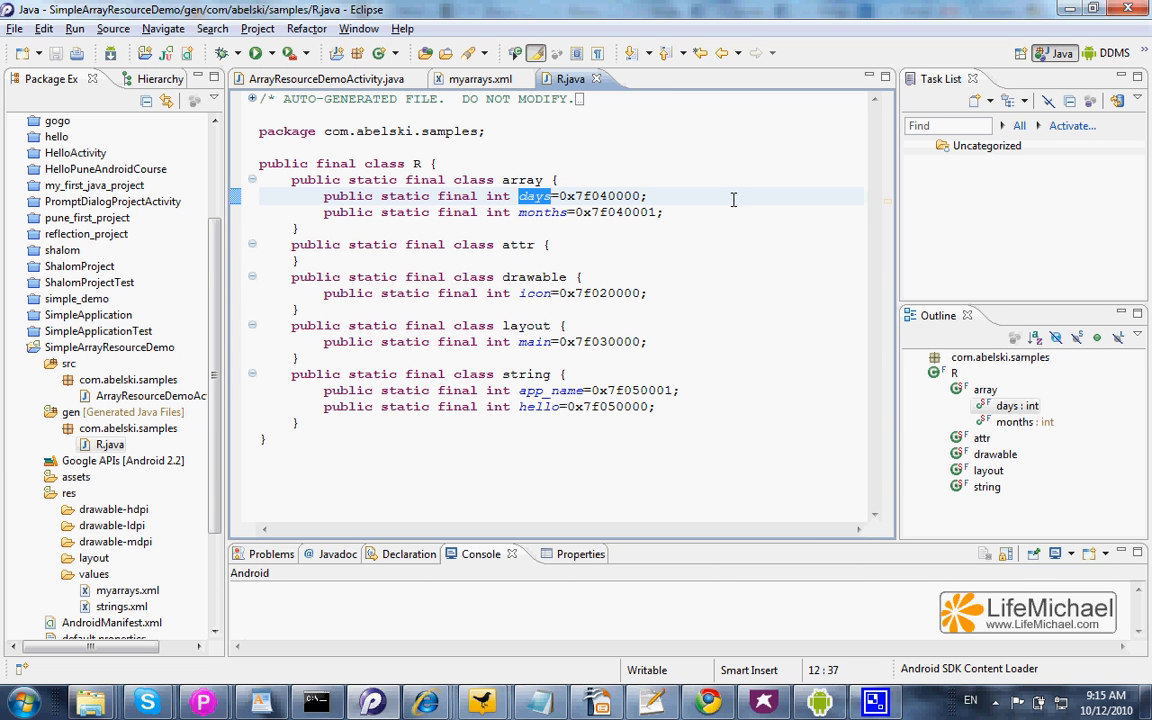
{"action": "double_click", "coordinate": [522, 180]}
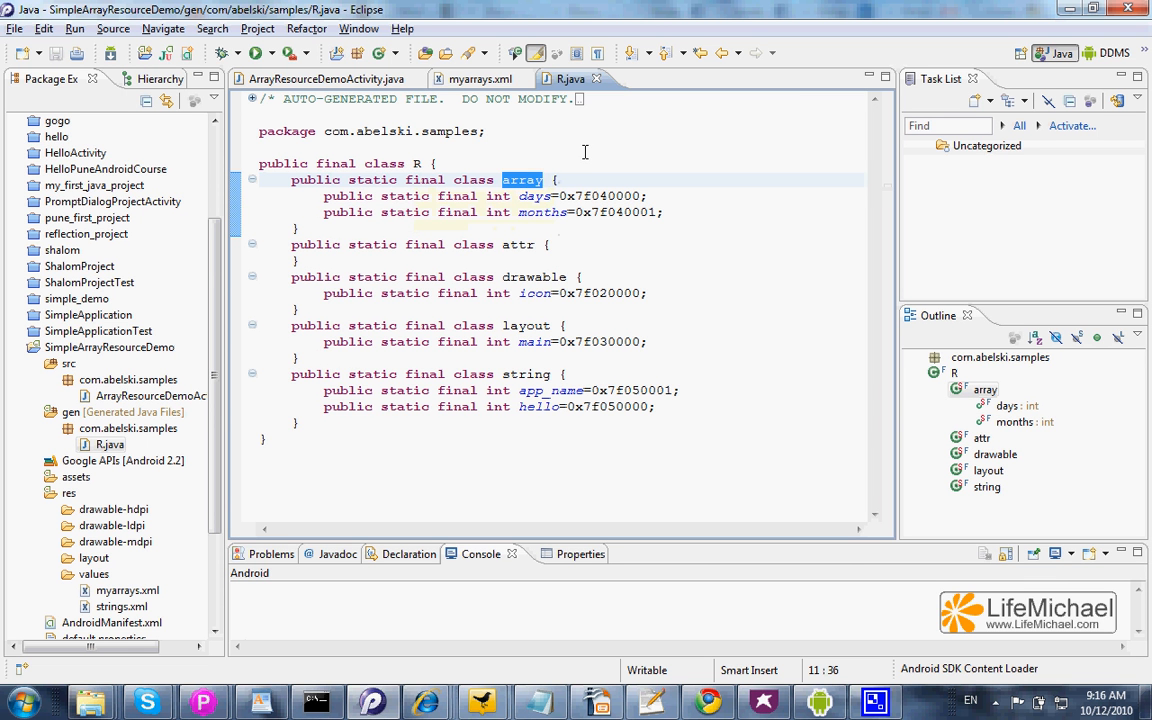
{"action": "double_click", "coordinate": [534, 195]}
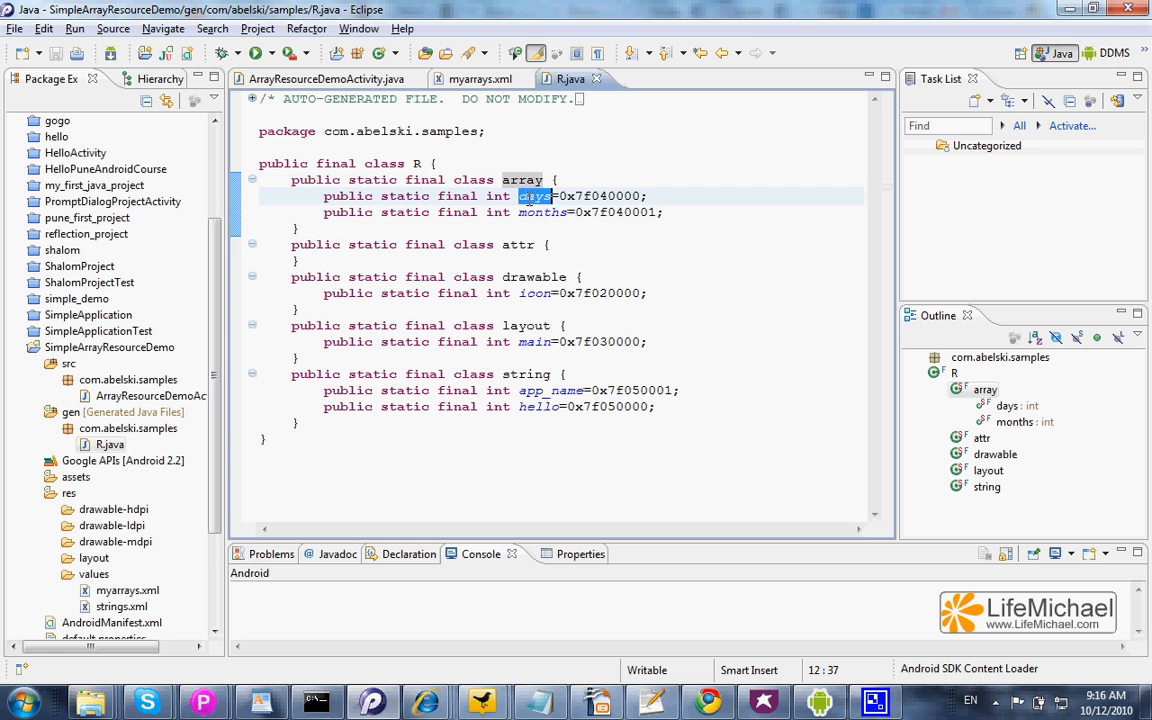
{"action": "left_click", "coordinate": [534, 196]}
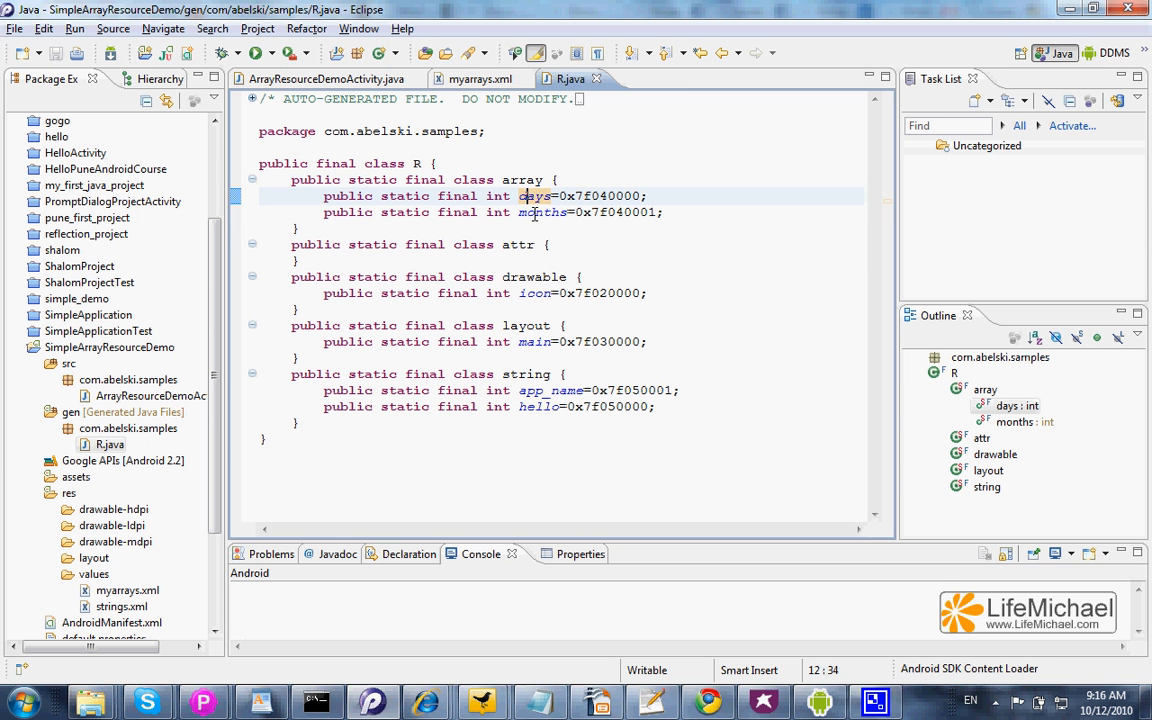
{"action": "left_click", "coordinate": [385, 163]}
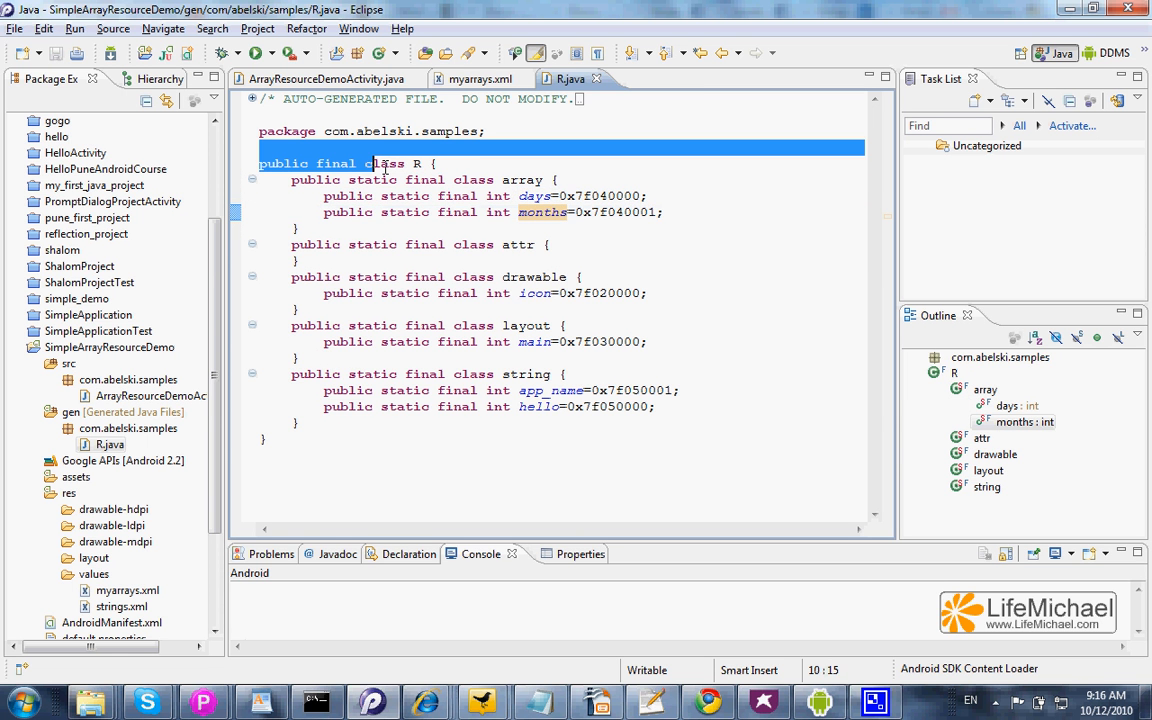
{"action": "left_click", "coordinate": [549, 195]}
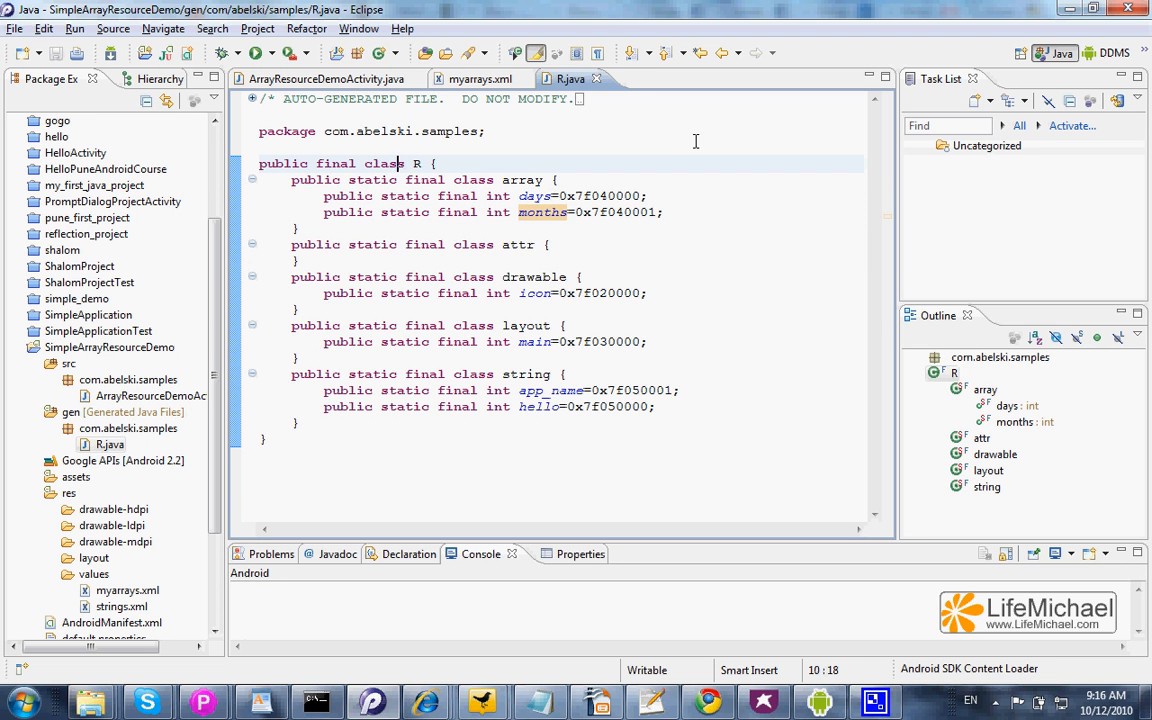
{"action": "left_click", "coordinate": [324, 79]}
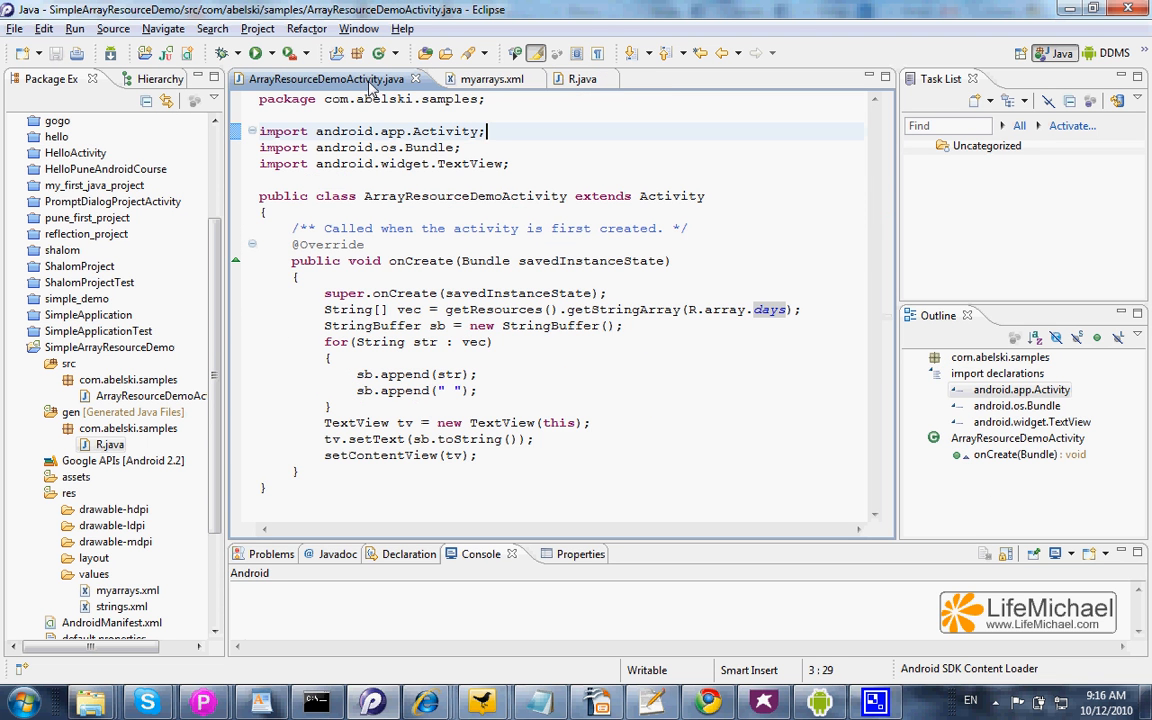
{"action": "mouse_move", "coordinate": [485, 277]}
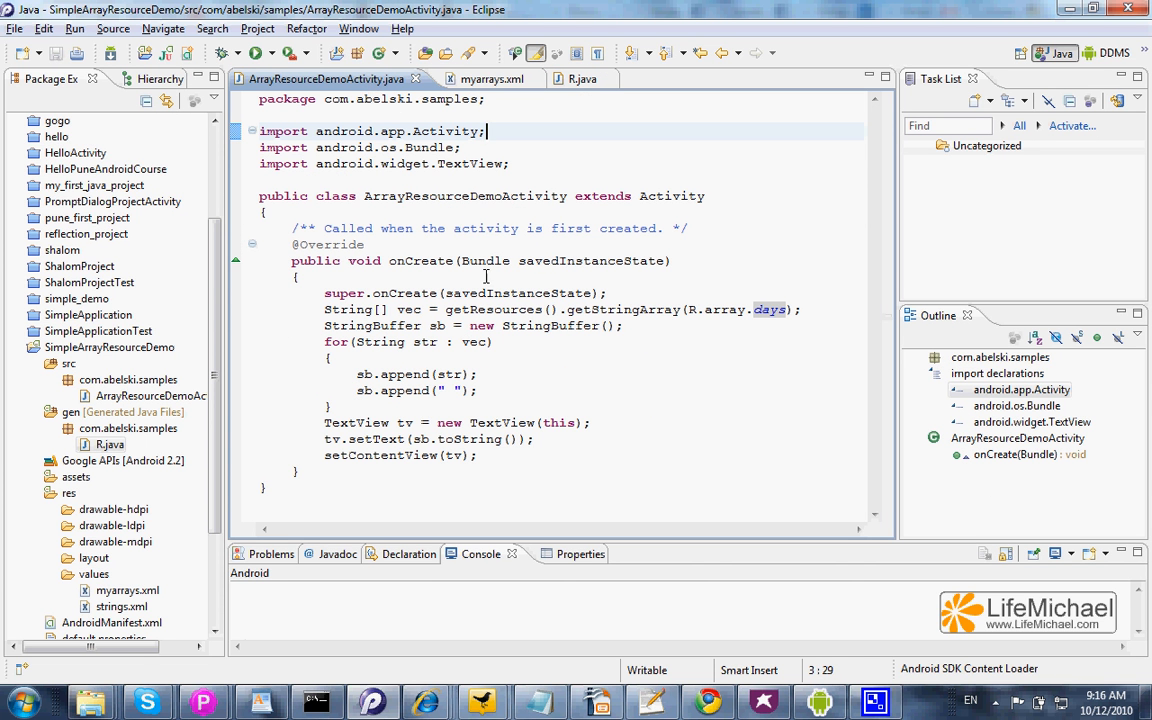
{"action": "mouse_move", "coordinate": [700, 310]}
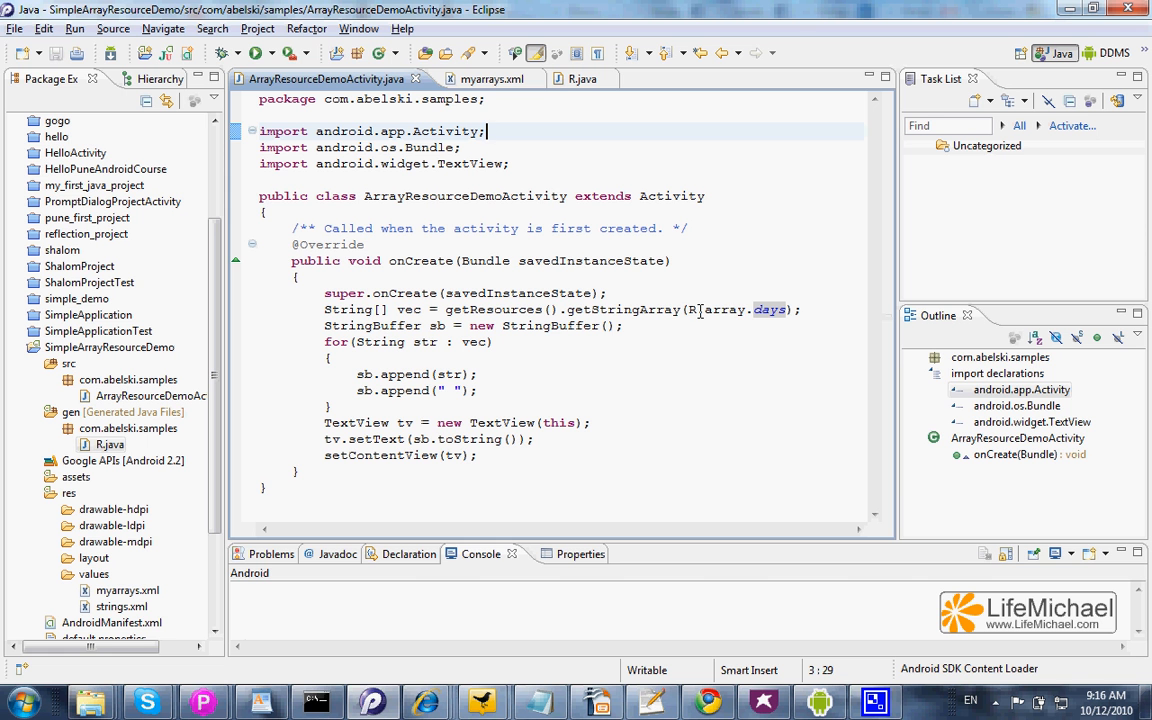
{"action": "mouse_move", "coordinate": [700, 313]}
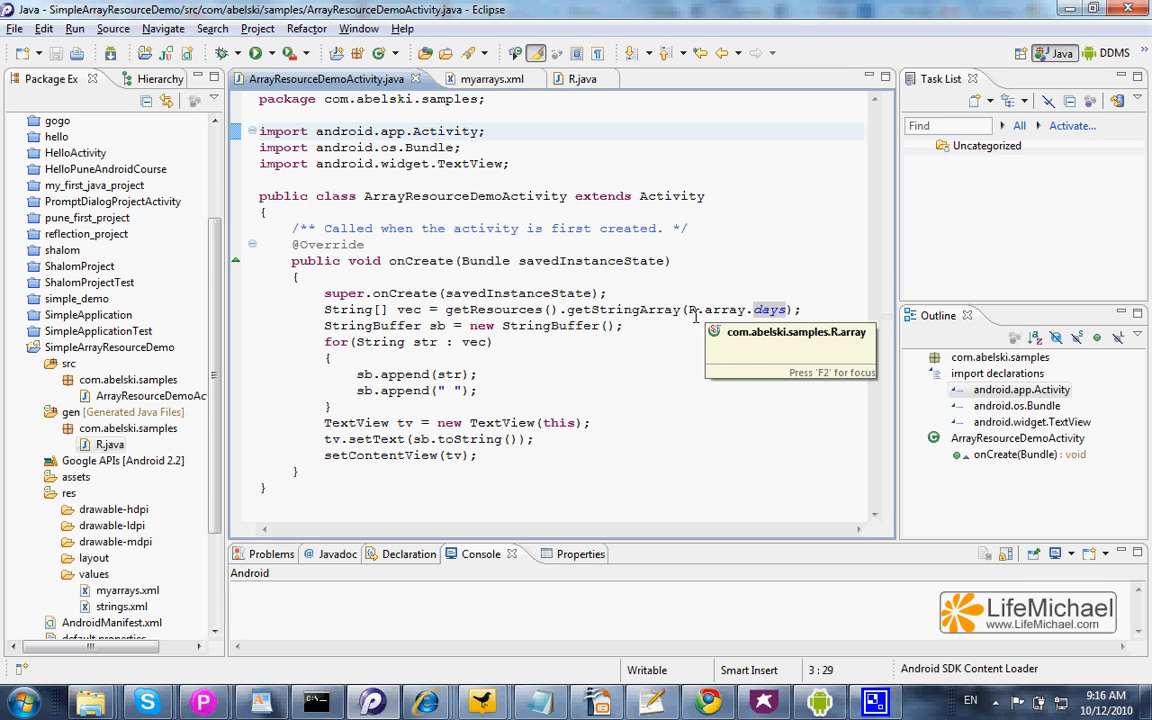
- Select R.array.days in the getStringArray call, then show its definition in myarrays.xml
{"action": "double_click", "coordinate": [725, 309]}
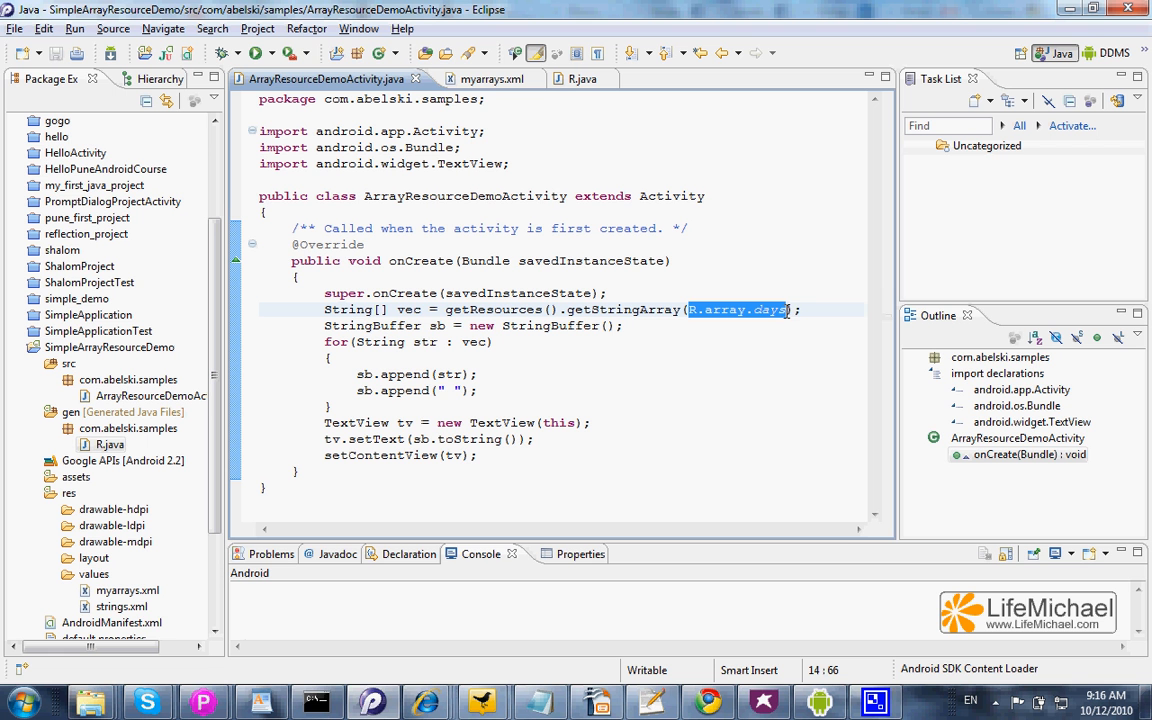
{"action": "mouse_move", "coordinate": [754, 229]}
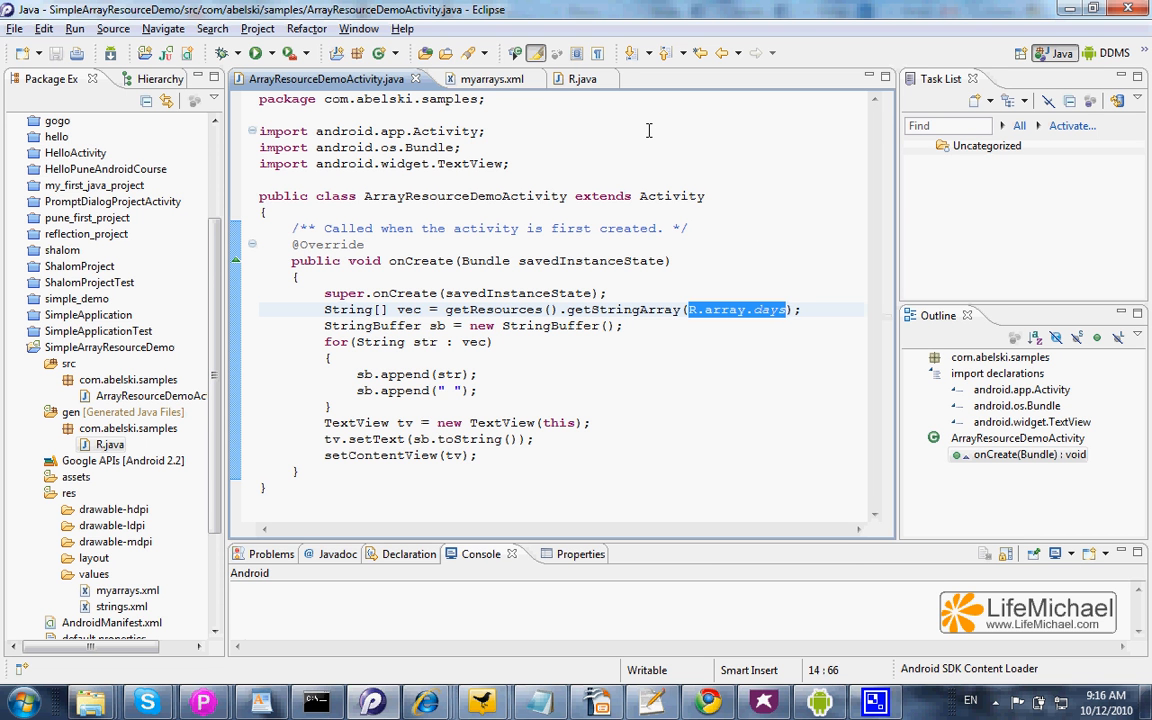
{"action": "left_click", "coordinate": [490, 79]}
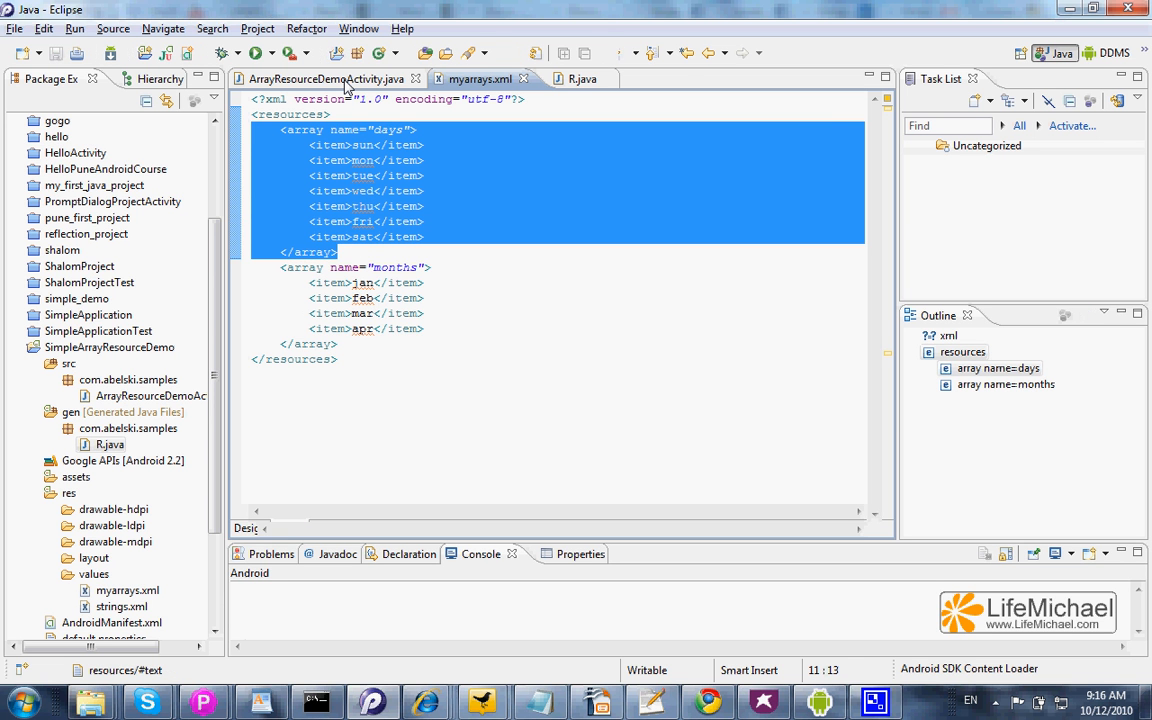
- In ArrayResourceDemoActivity.java, highlight the vec variable and the loop appending items to StringBuffer
{"action": "left_click", "coordinate": [323, 79]}
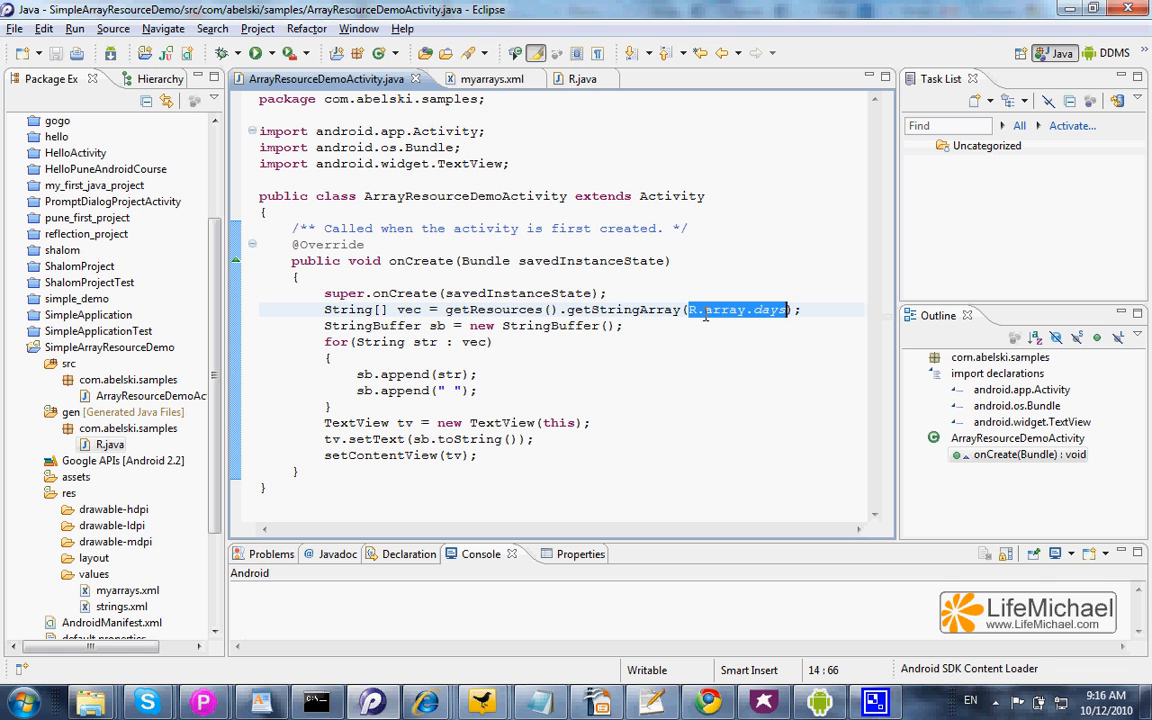
{"action": "mouse_move", "coordinate": [423, 308]}
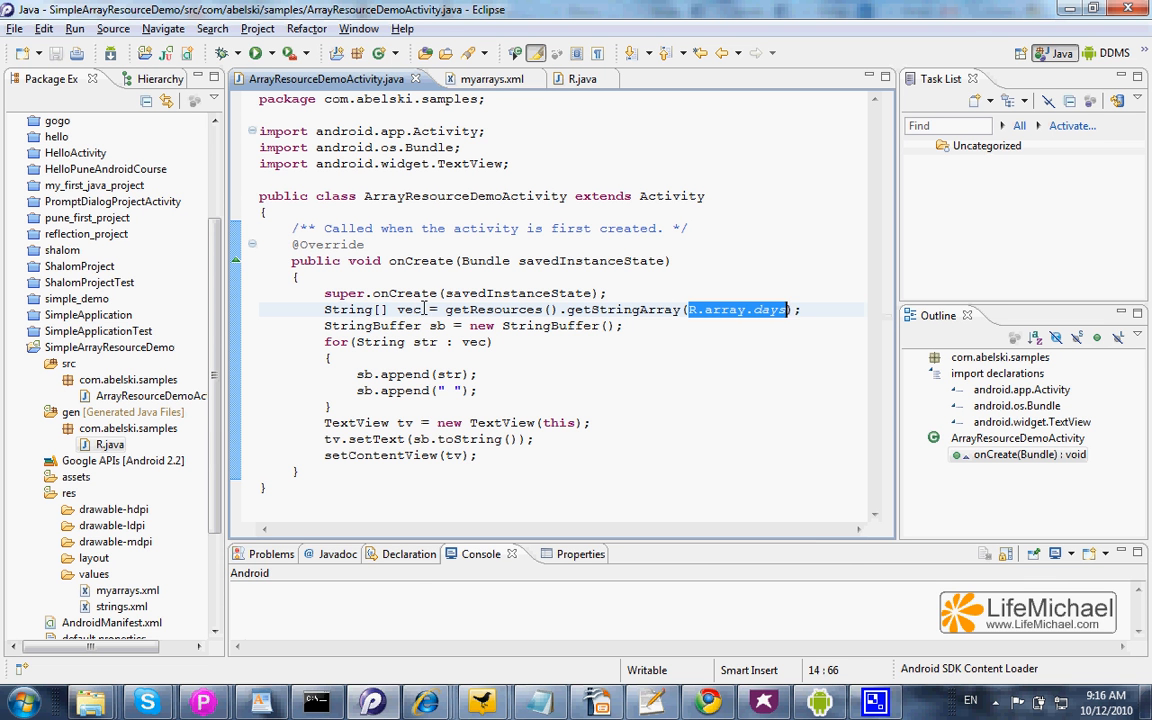
{"action": "left_click", "coordinate": [410, 309]}
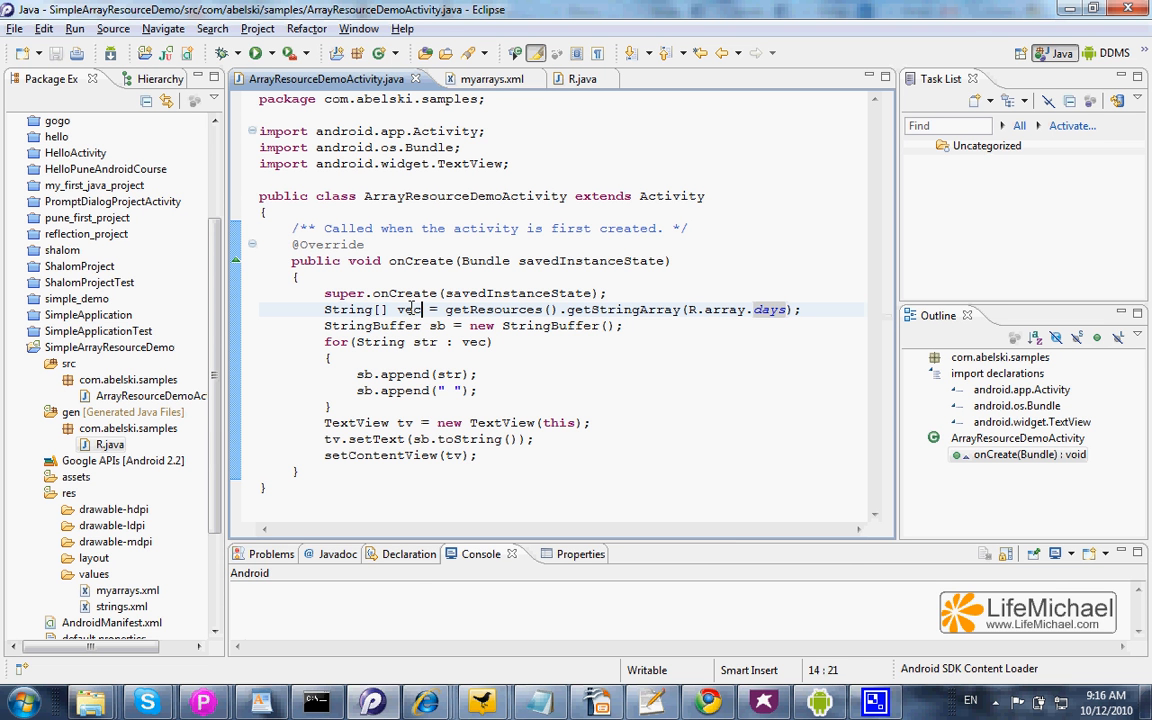
{"action": "double_click", "coordinate": [408, 309]}
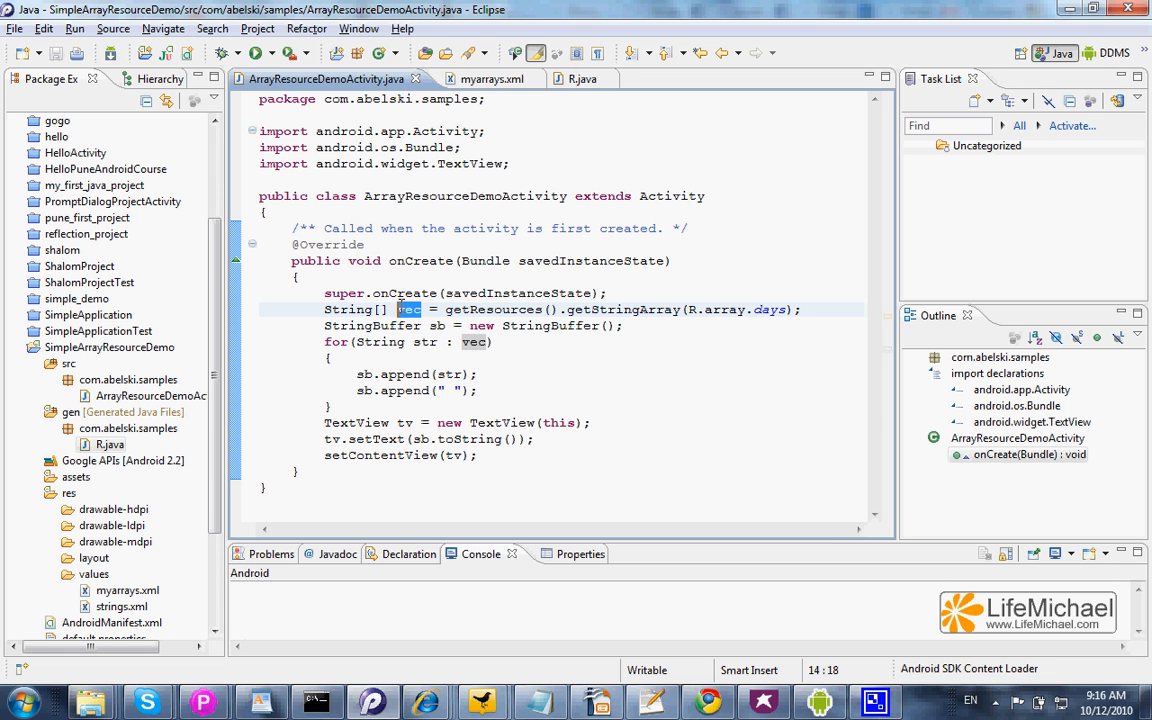
{"action": "mouse_move", "coordinate": [374, 325]}
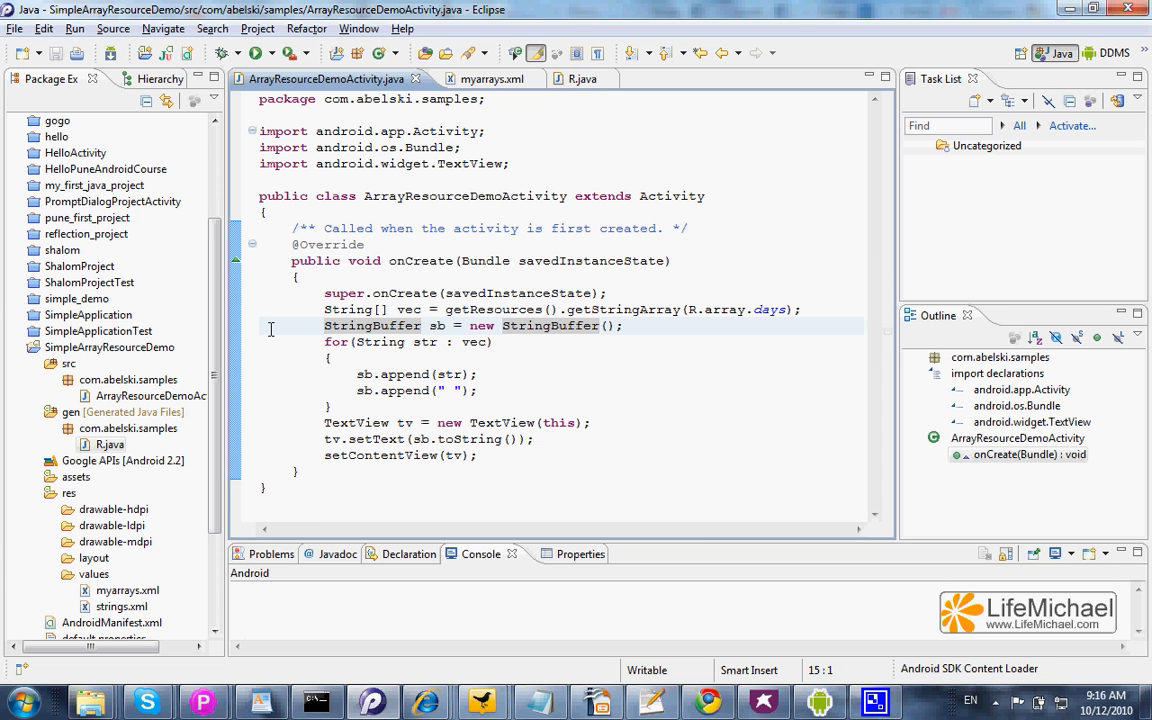
{"action": "mouse_move", "coordinate": [568, 375]}
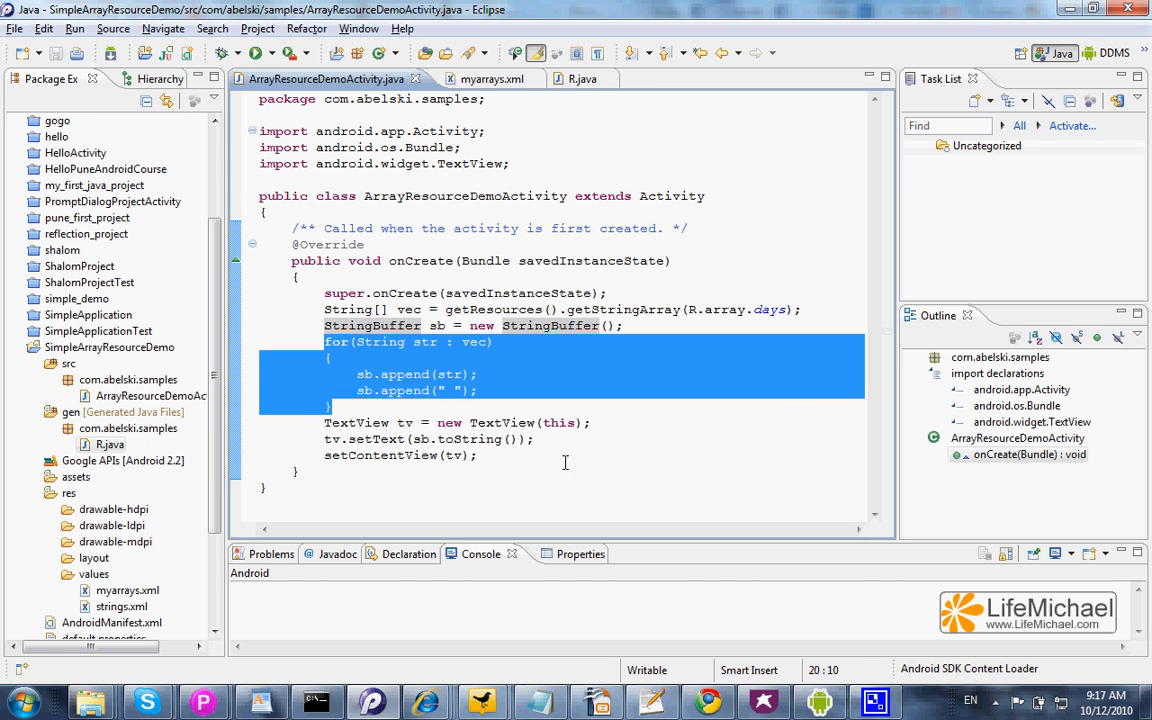
{"action": "left_click", "coordinate": [300, 471]}
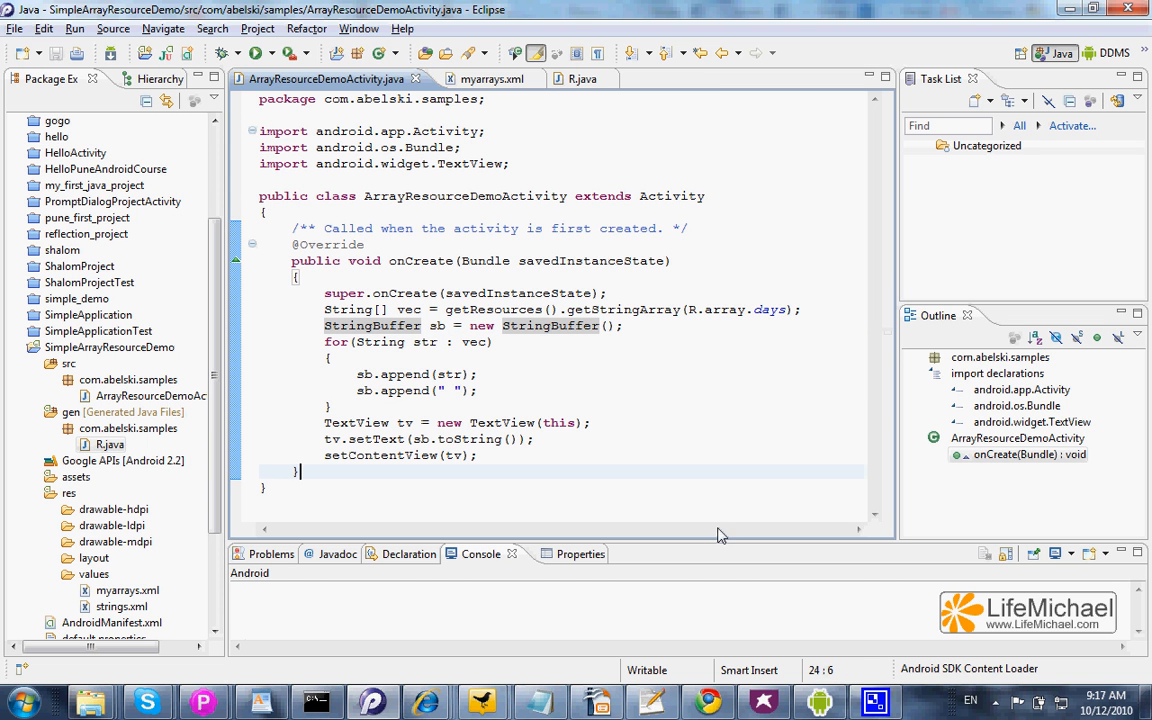